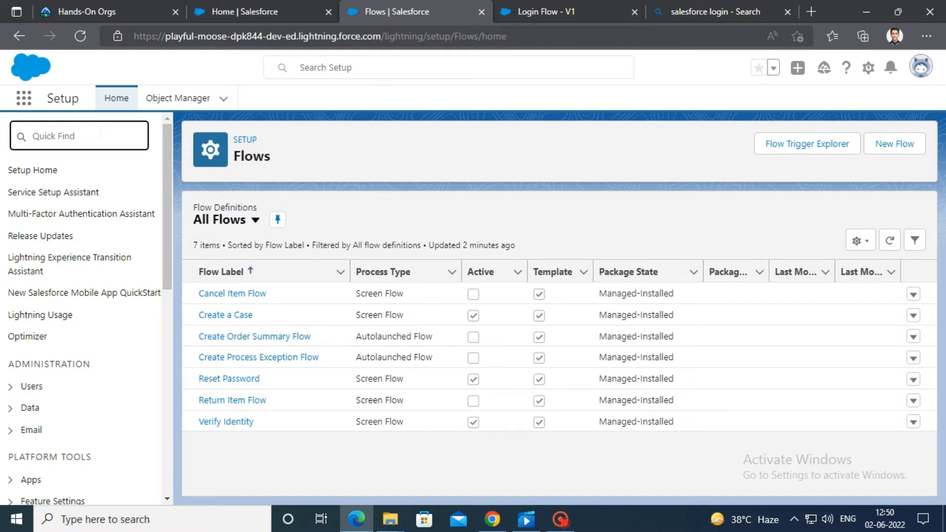
Step: Find Flows via Quick Find and create a new Screen Flow in Flow Builder
type("flows")
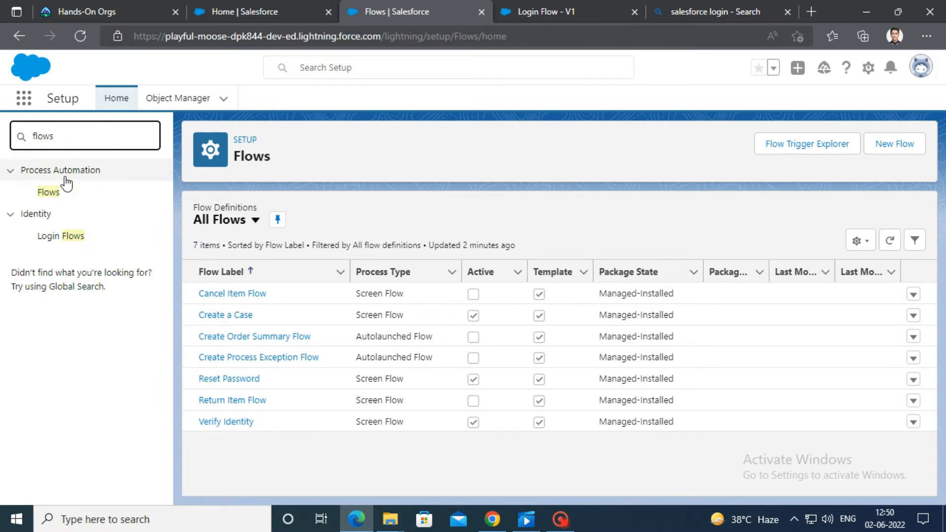
left_click(48, 192)
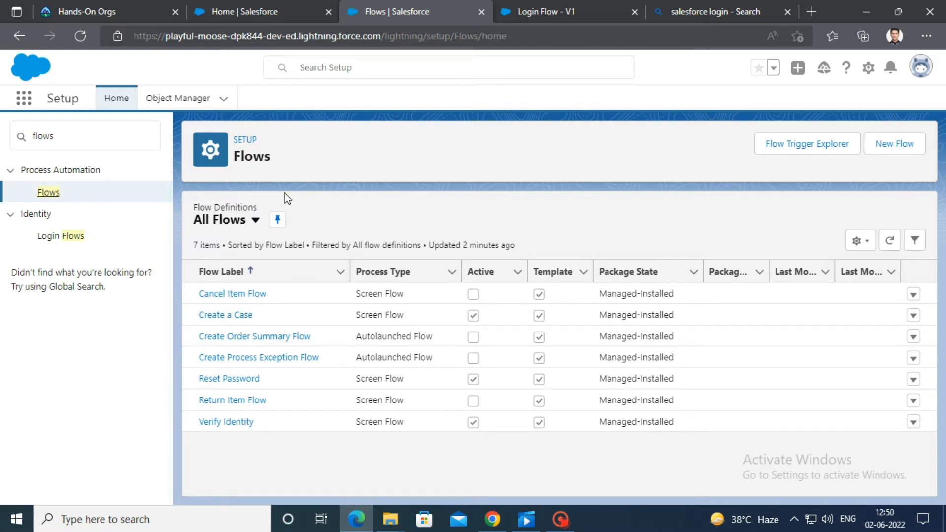
mouse_move(894, 143)
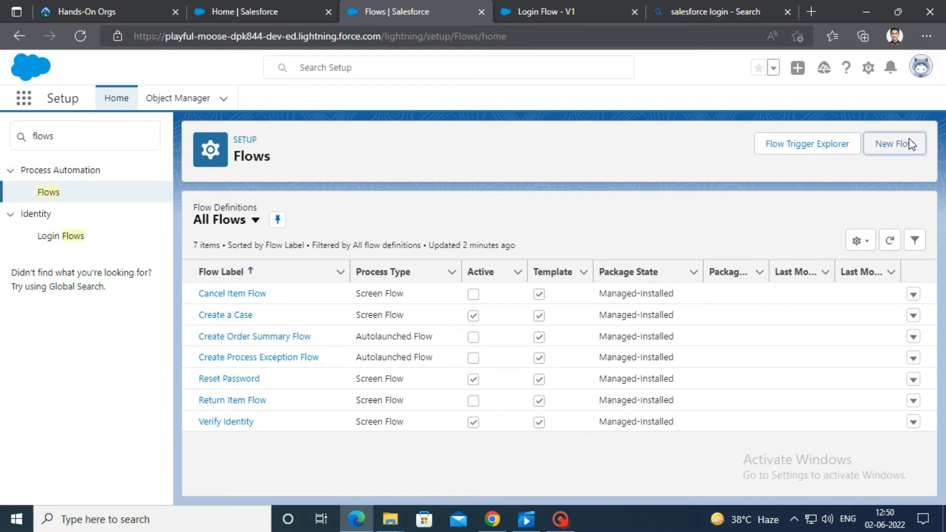
left_click(896, 144)
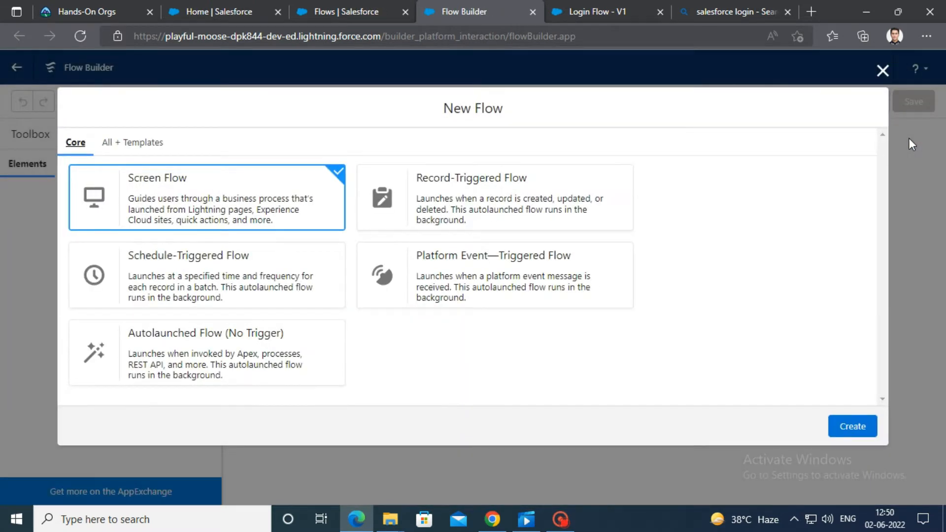
mouse_move(851, 426)
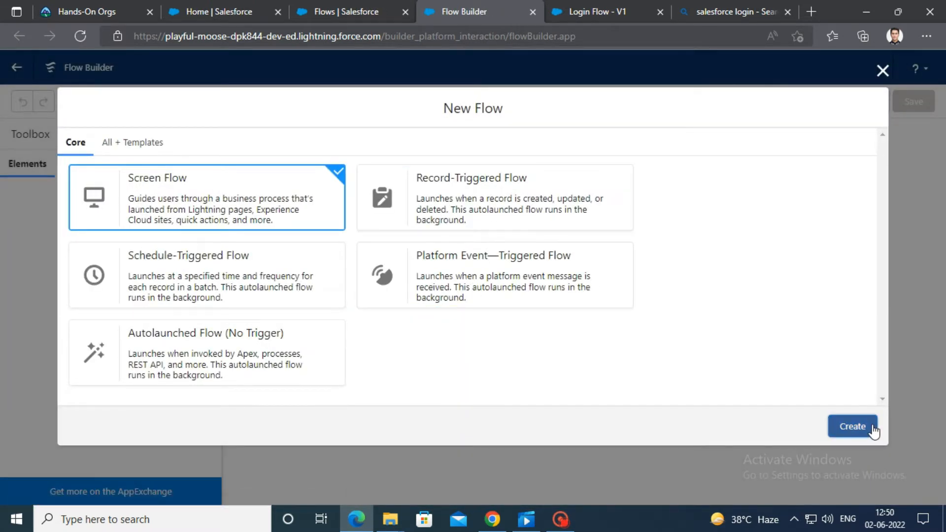
left_click(851, 425)
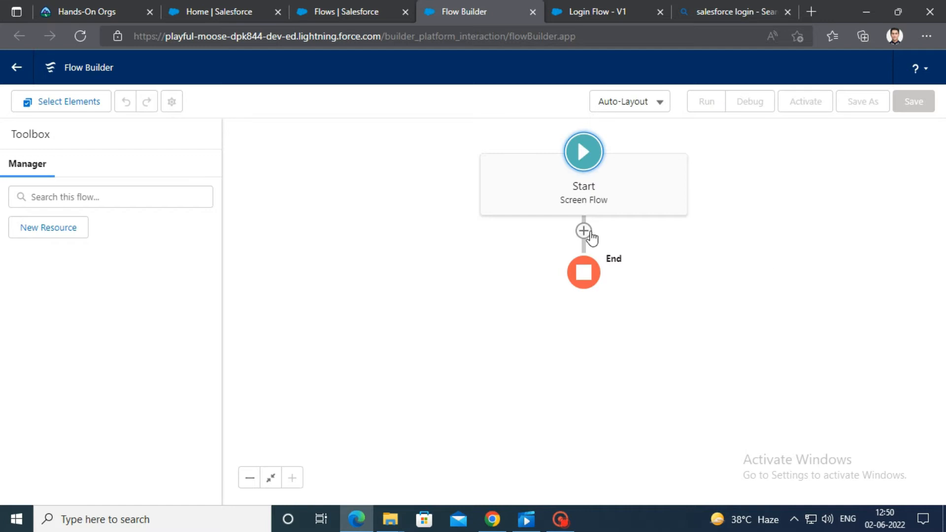
Step: Insert a Screen element after Start and label it Confirmation
left_click(582, 231)
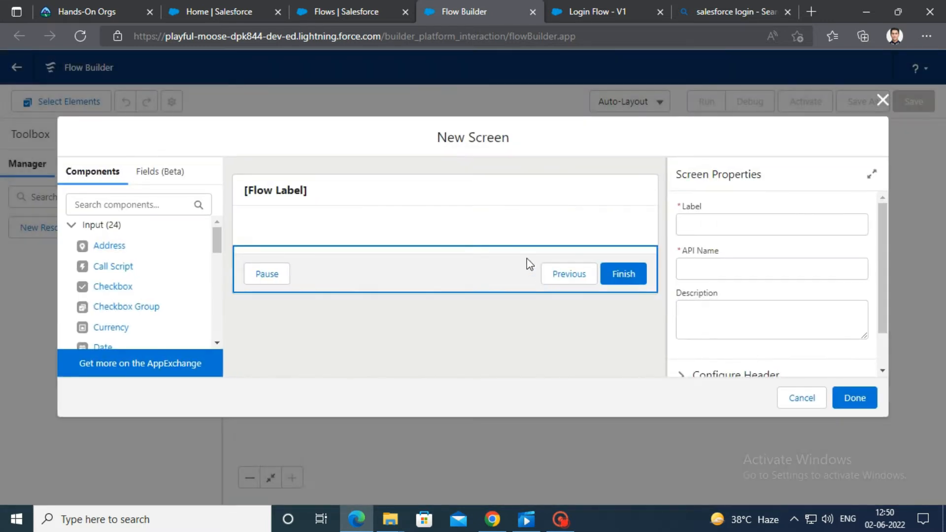
left_click(853, 397)
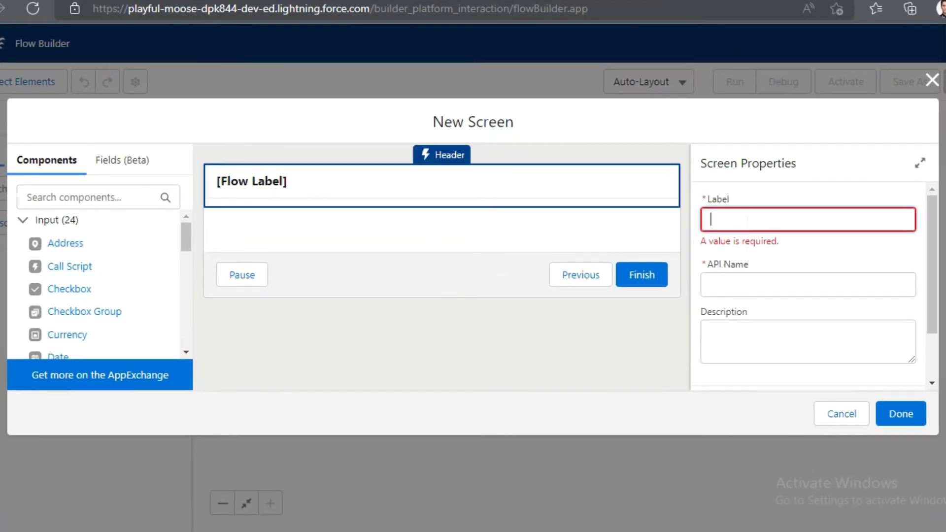
type("Confirmation")
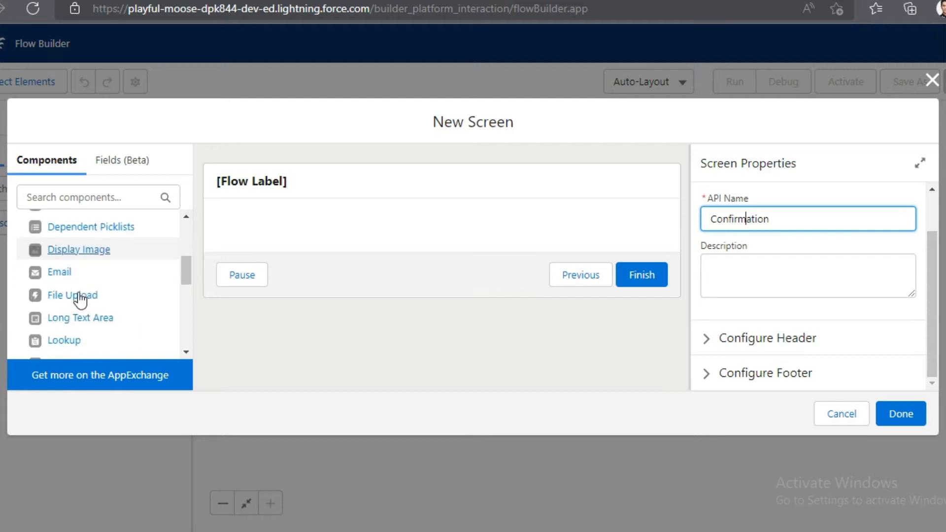
scroll("down", 3)
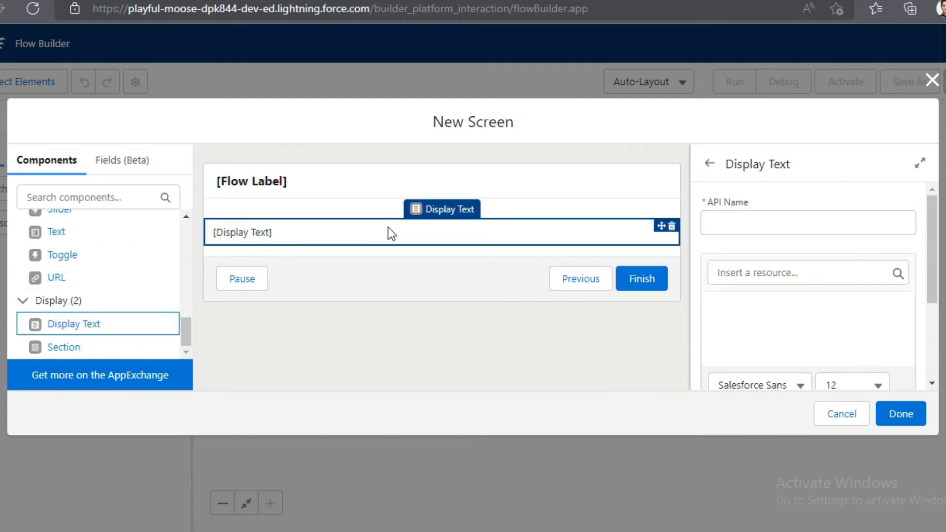
Step: Name the display text SecretQuestion reading 'What is your employee code?'
type("Secret")
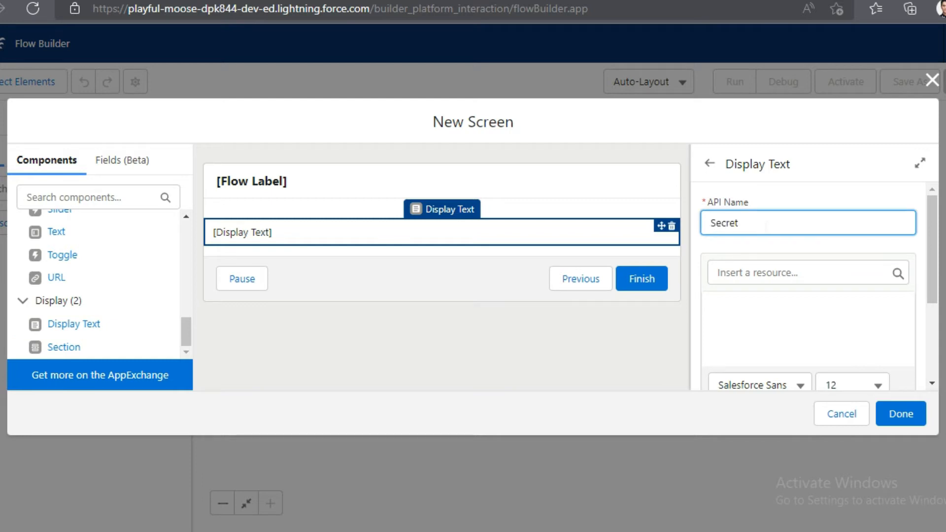
type("Question")
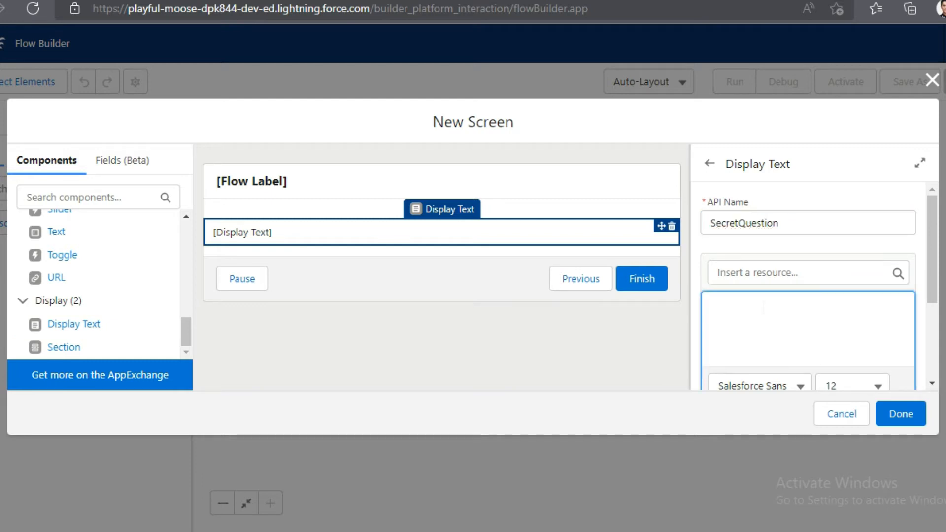
type("What is your e")
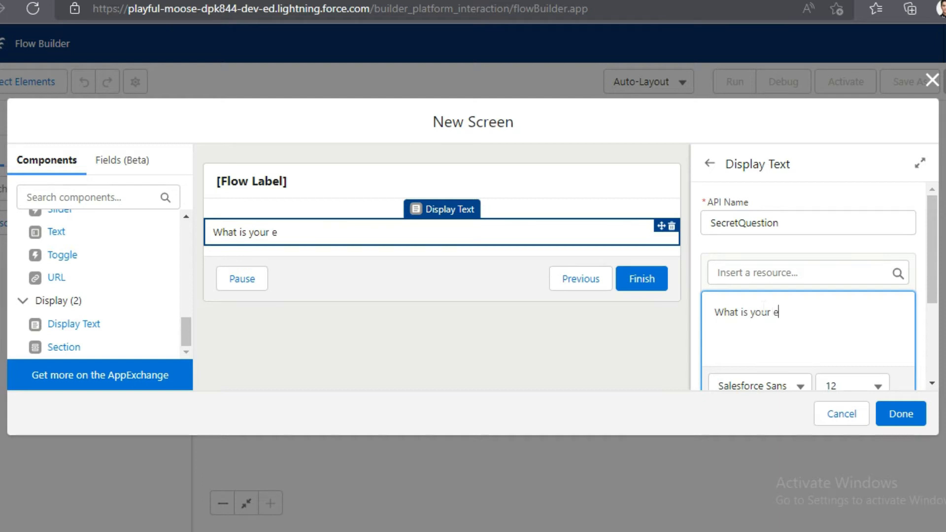
type("mployee code?")
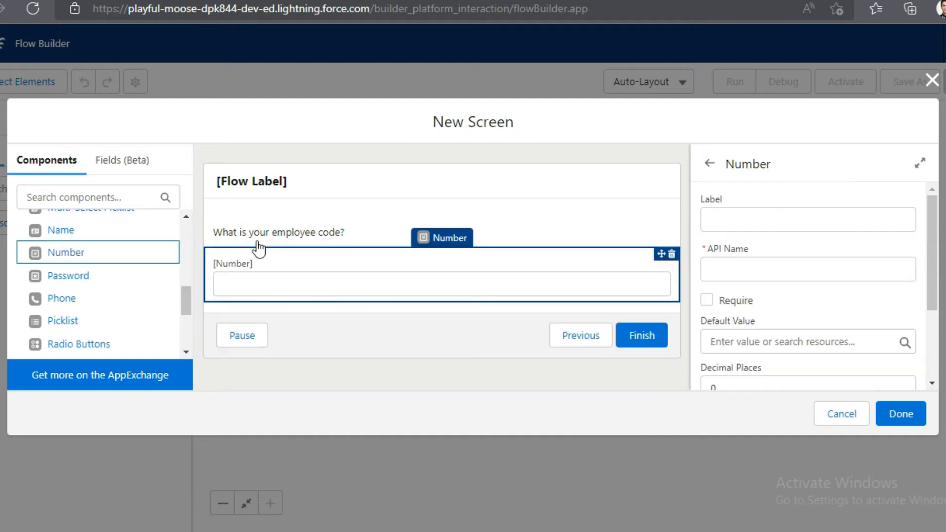
Step: Label the Number field Your Answer, make it required, and finish the Confirmation screen
left_click(806, 218)
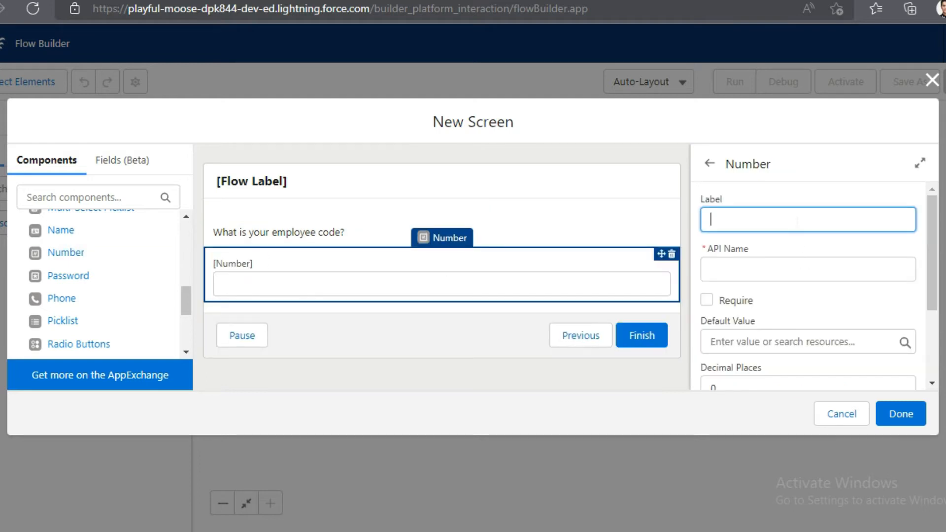
type("Your A")
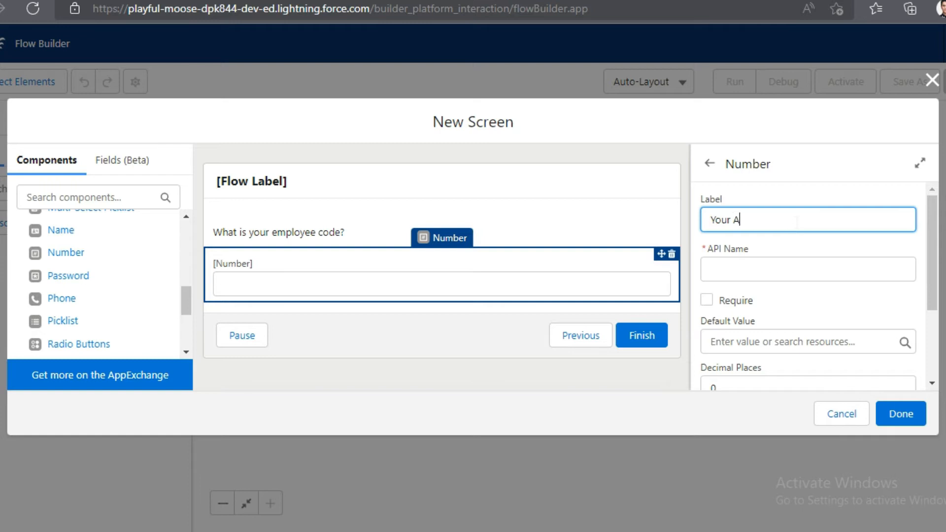
type("Answer")
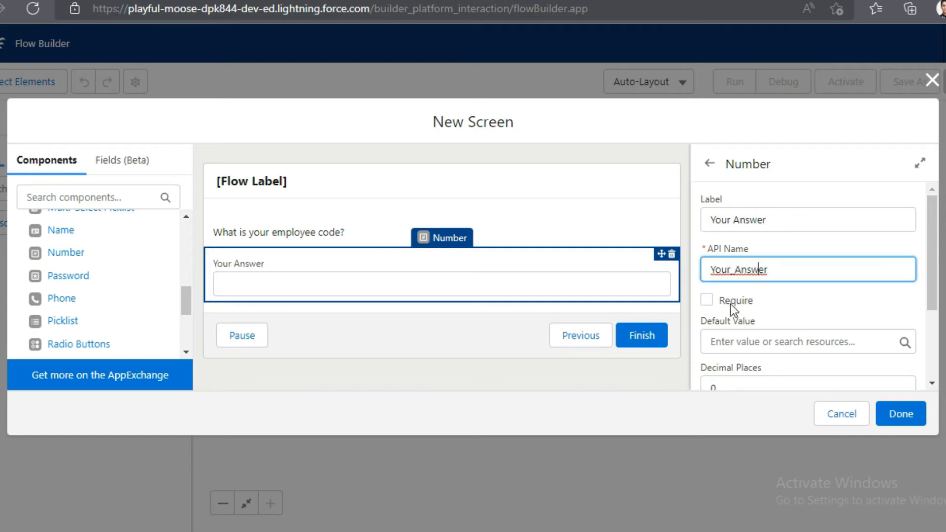
left_click(706, 301)
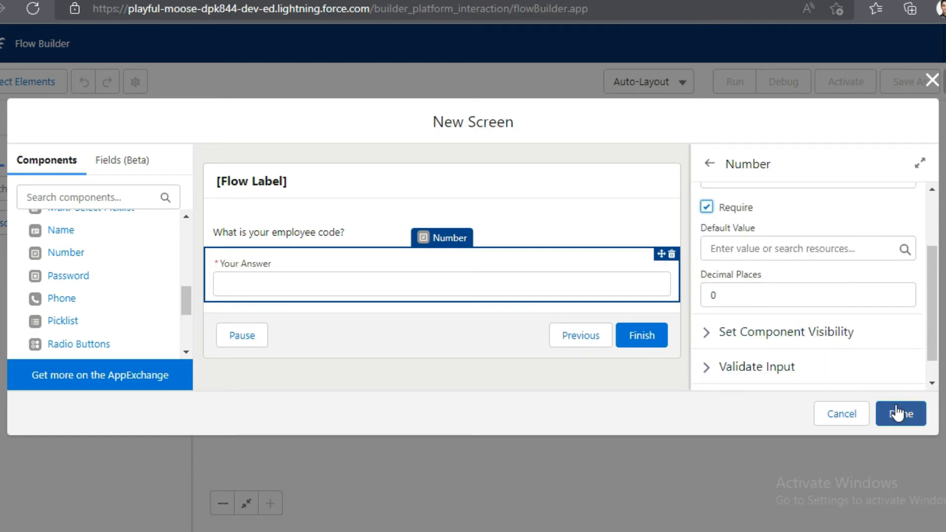
left_click(899, 413)
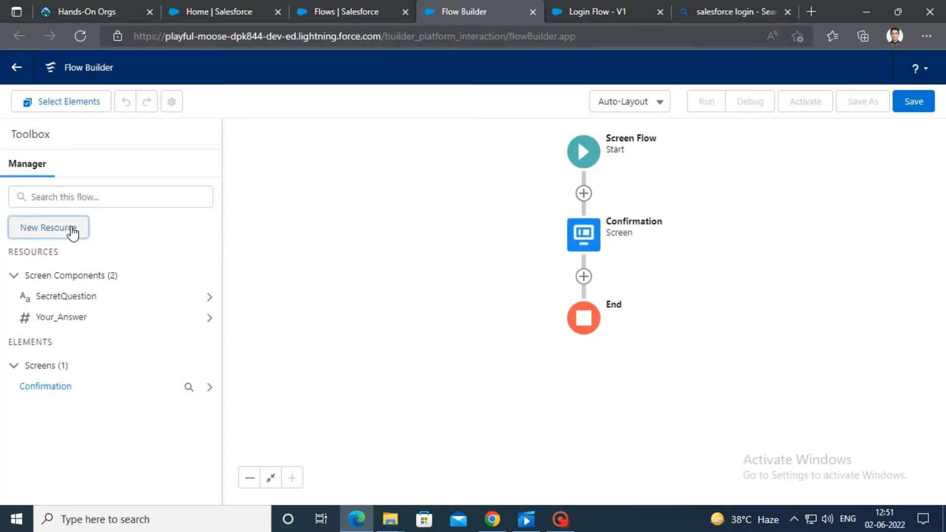
Step: Create a Number variable resource named key with default value 1543
left_click(49, 228)
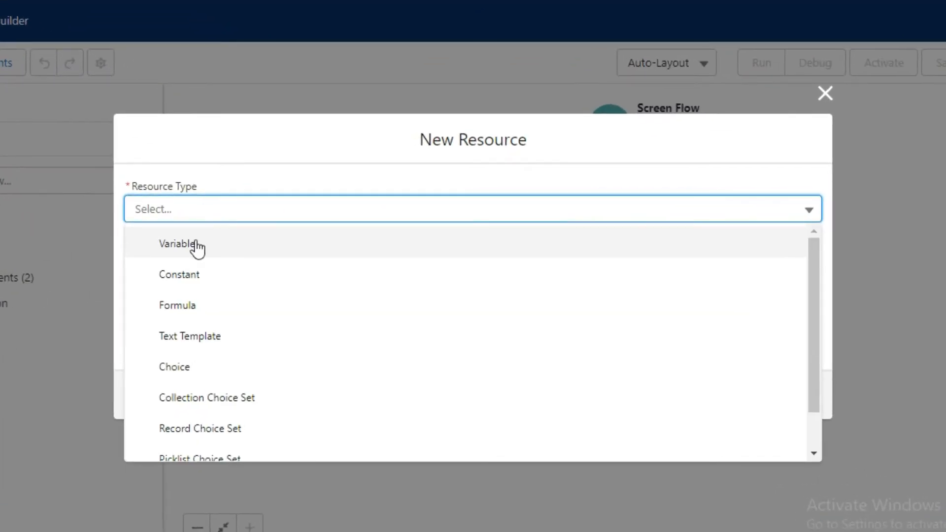
left_click(176, 243)
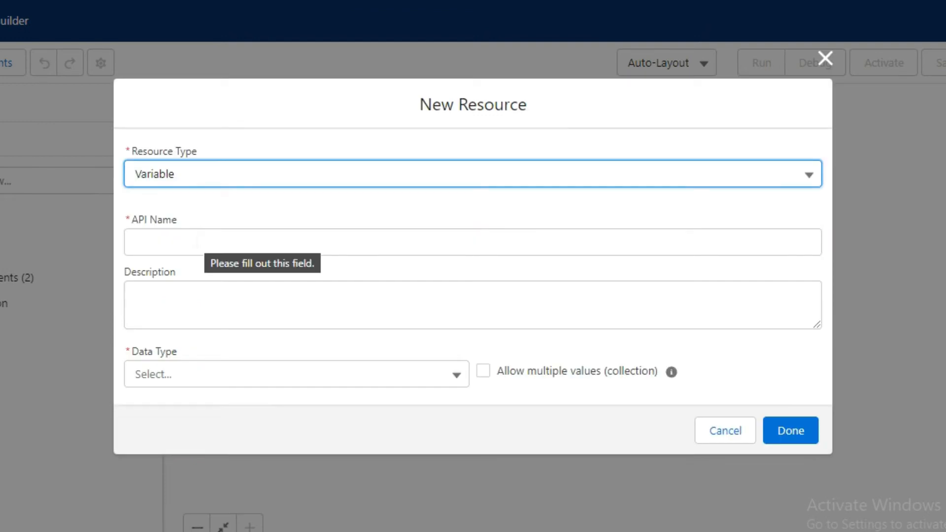
type("k")
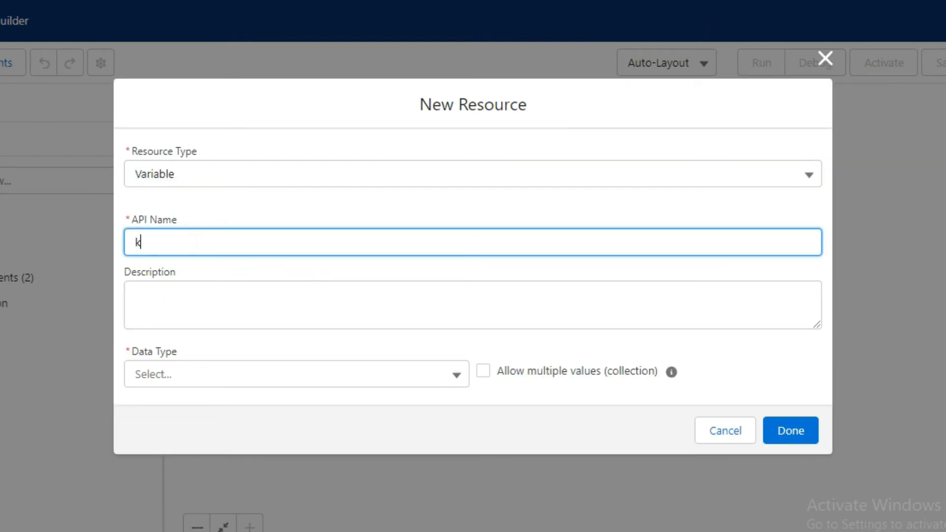
type("ey")
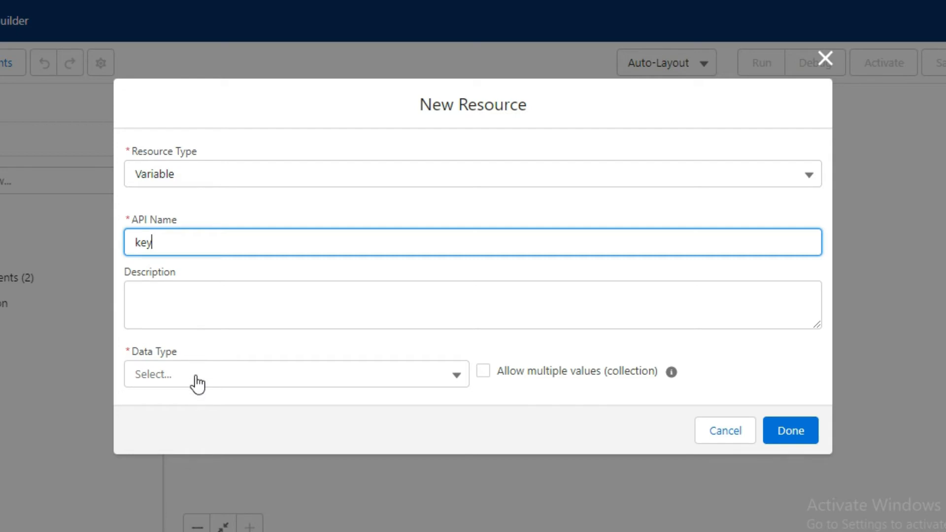
left_click(295, 372)
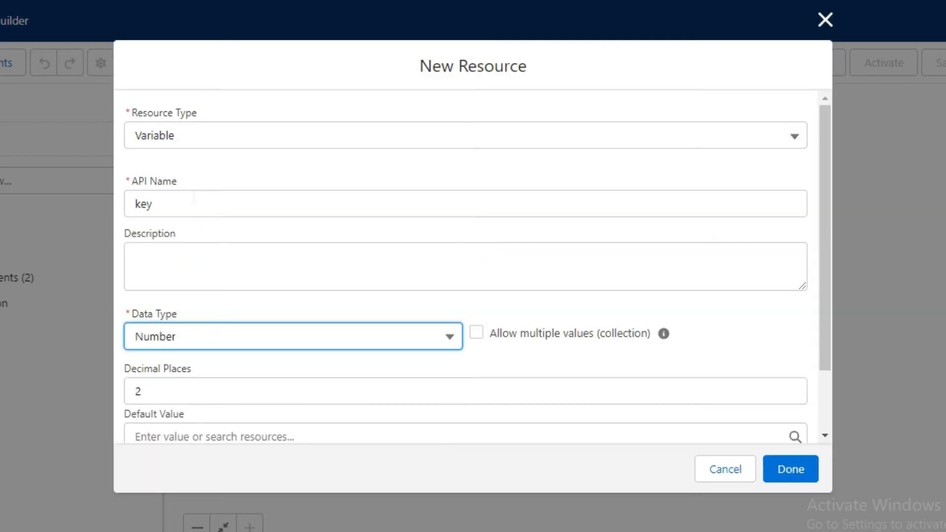
scroll("down", 3)
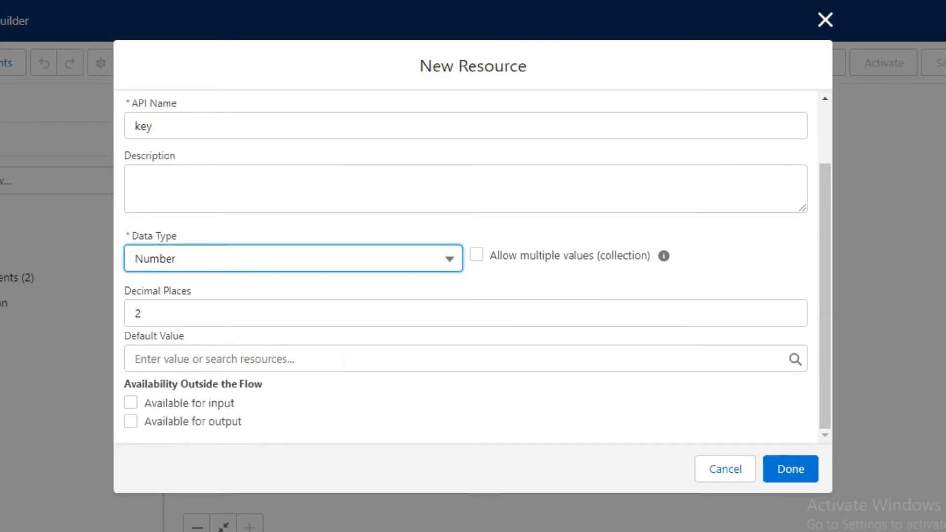
type("154")
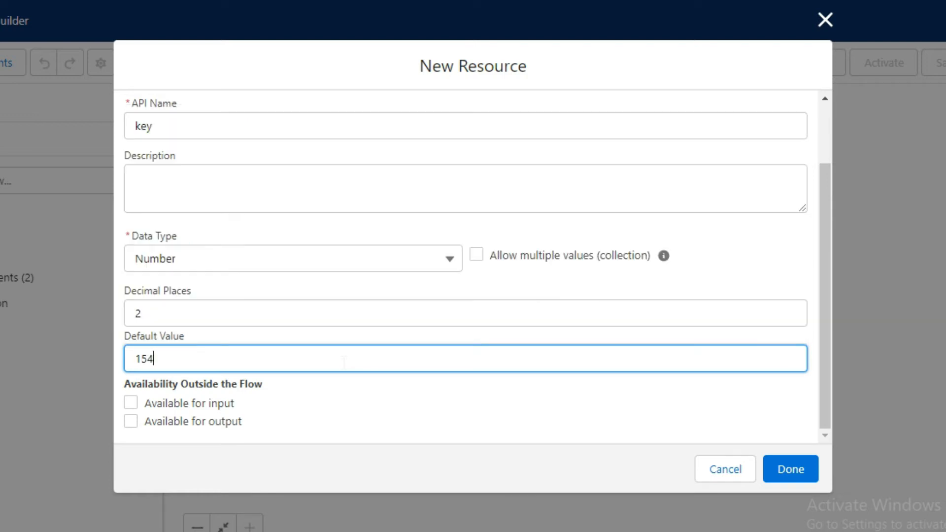
type("3")
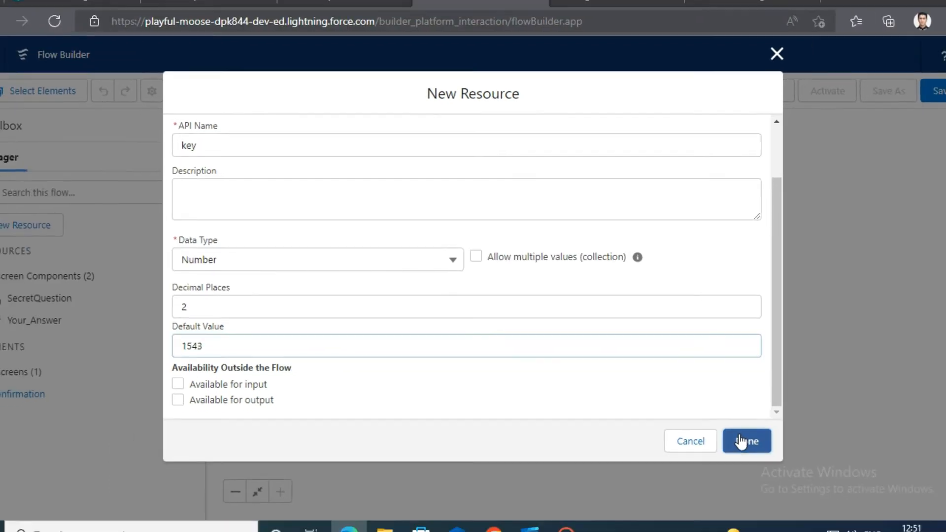
left_click(746, 441)
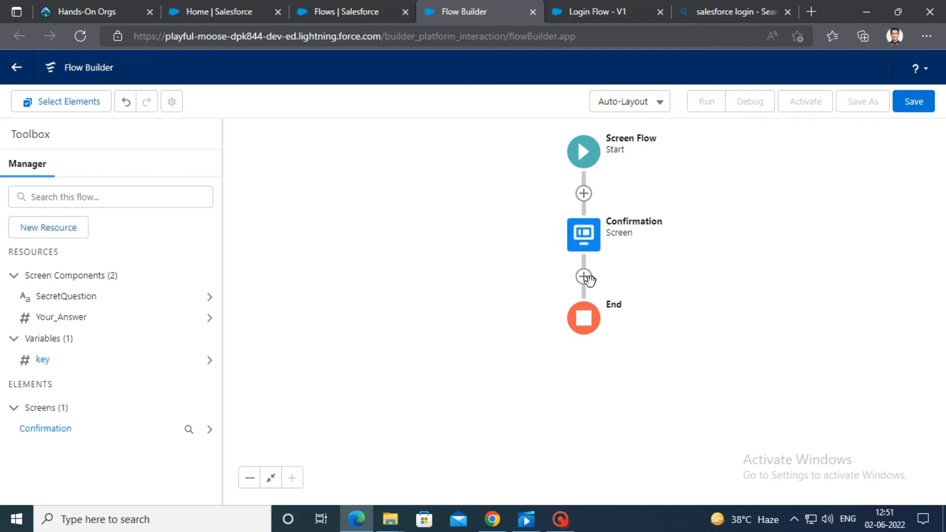
Step: Add a Decision element labelled Decide after Confirmation with an outcome named Wrong
left_click(582, 277)
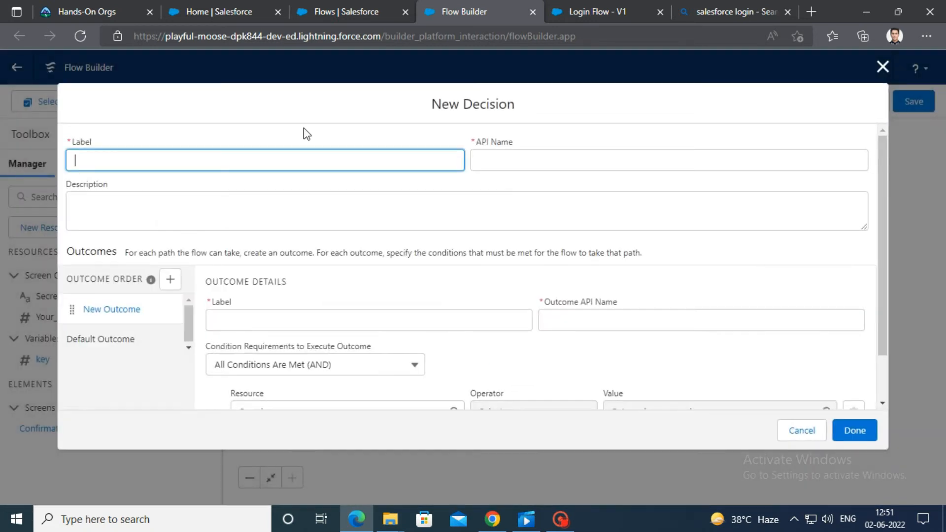
type("Dec")
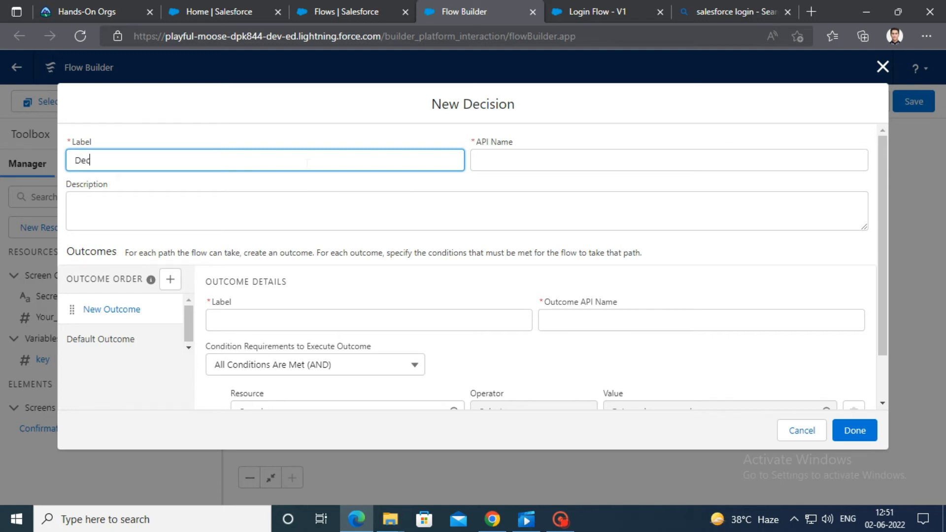
type("Decide")
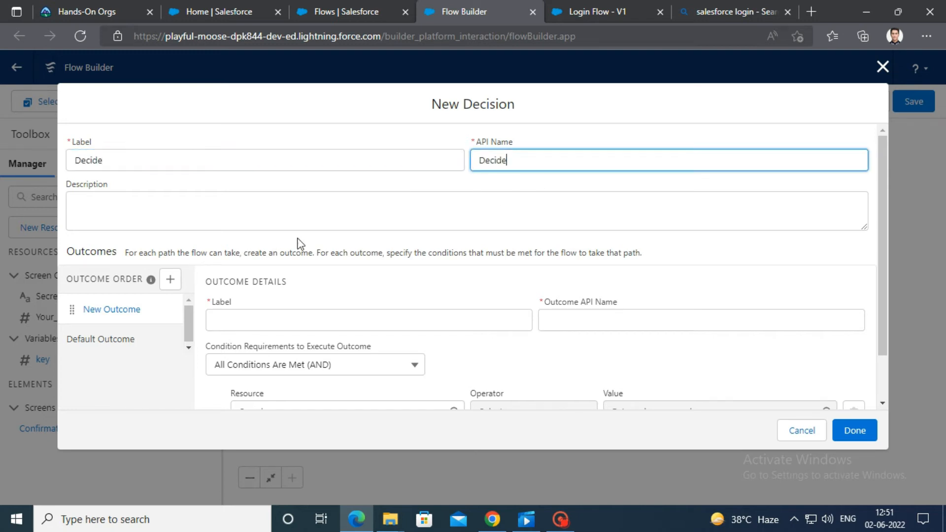
scroll("down", 3)
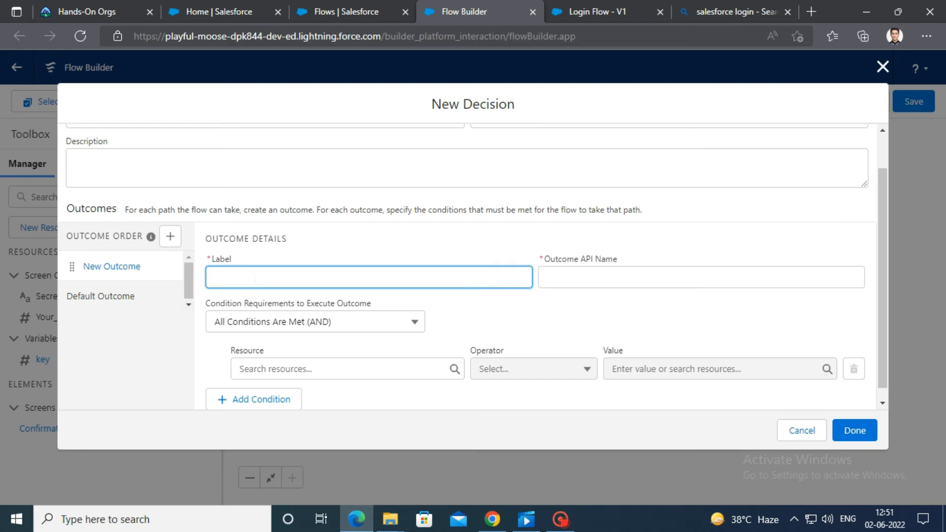
type("Wrong")
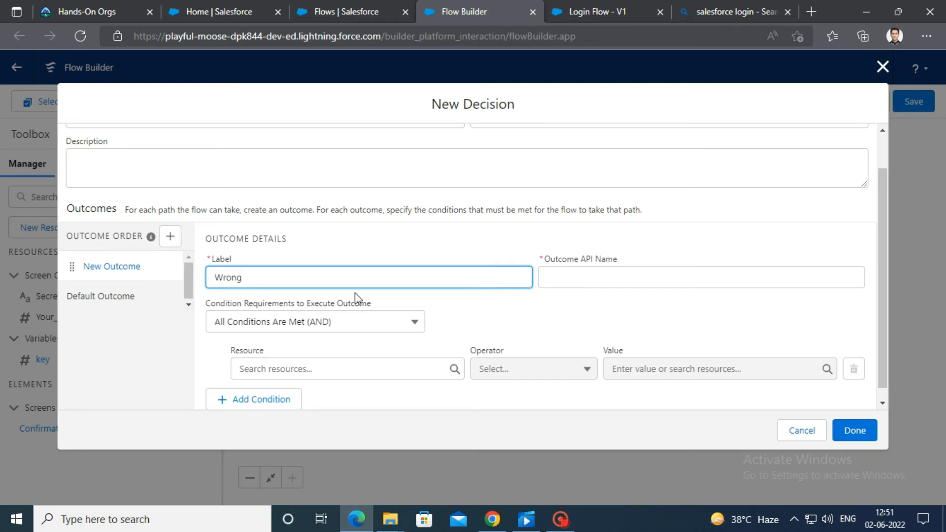
Step: Set the Wrong condition to Your_Answer Does Not Equal key and finish the decision
left_click(343, 368)
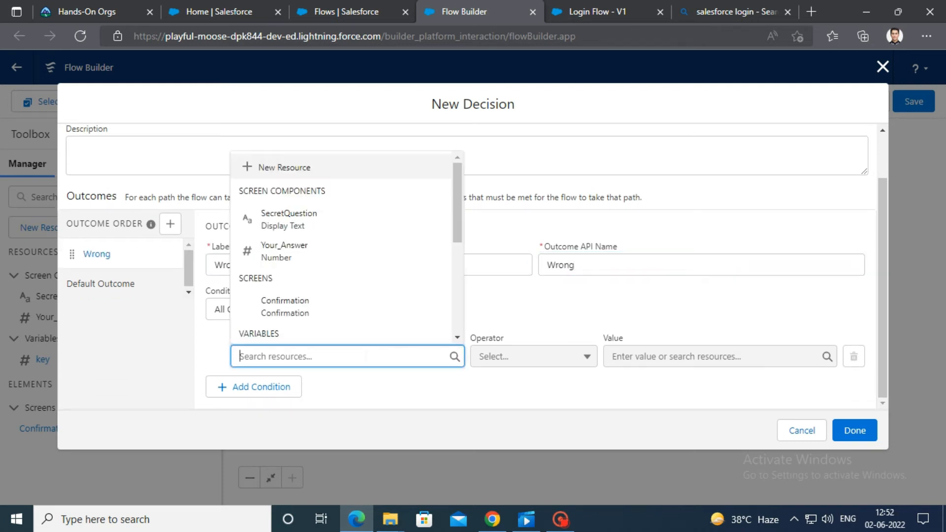
left_click(283, 245)
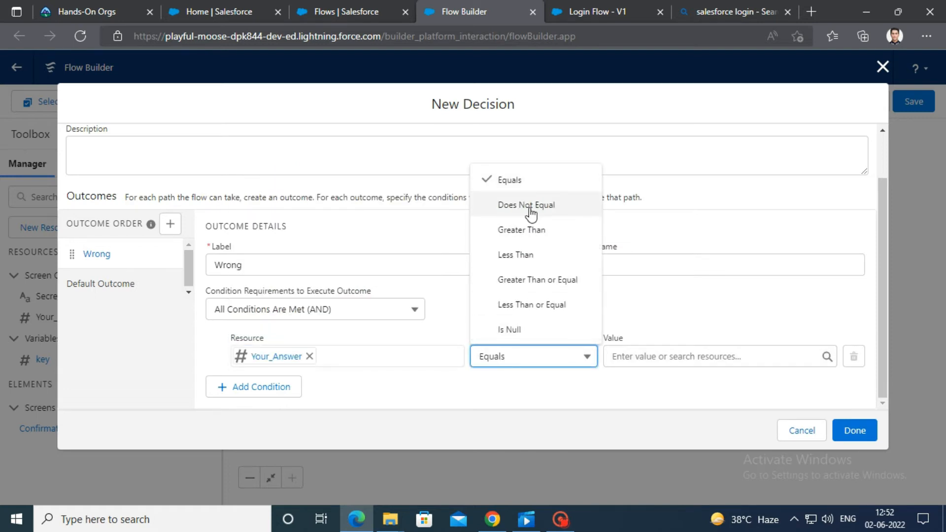
left_click(525, 204)
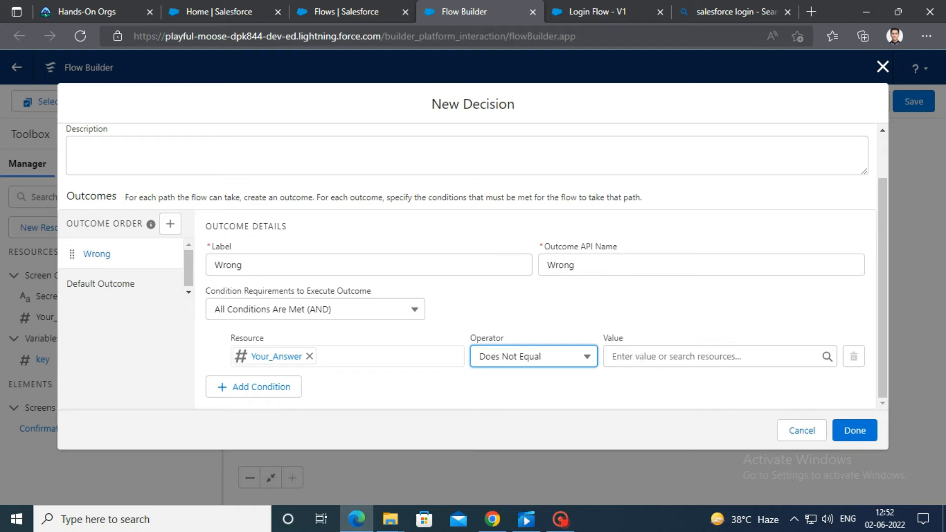
left_click(715, 355)
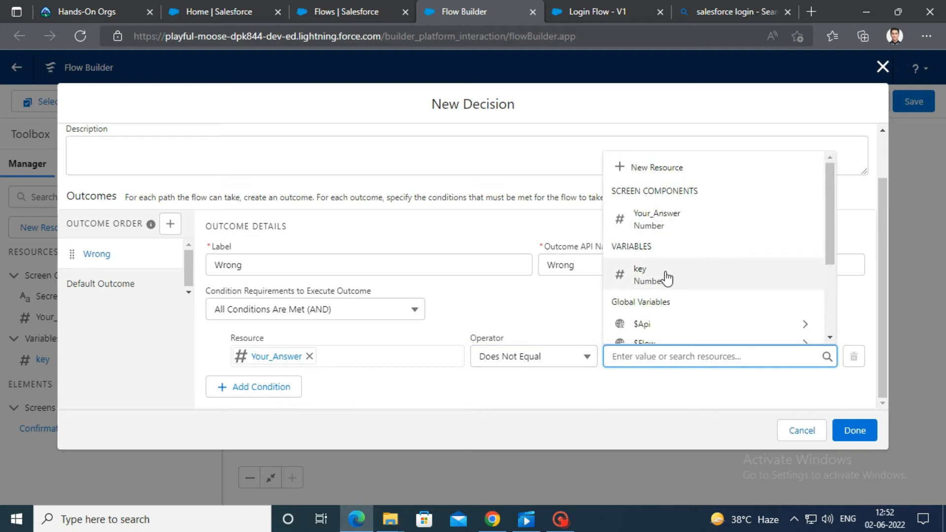
left_click(639, 269)
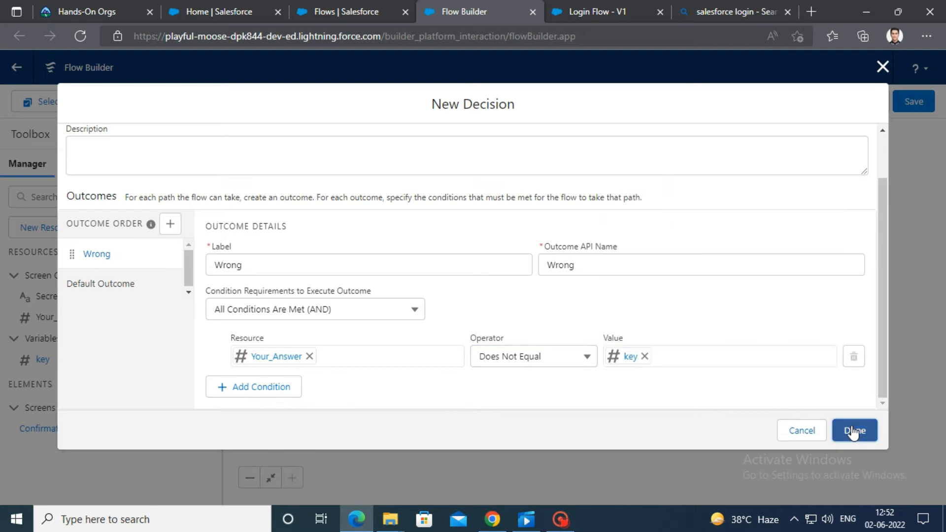
left_click(854, 431)
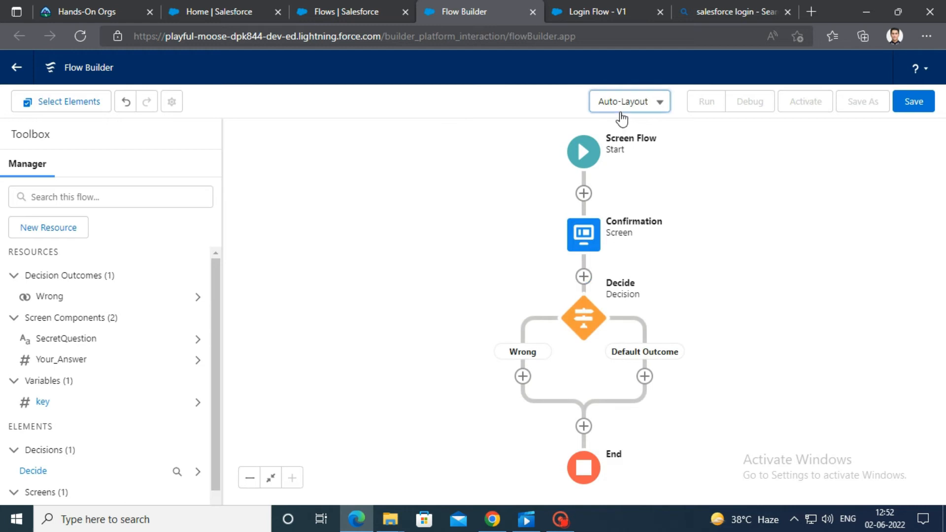
Step: In Freeform, connect Decide's Wrong outcome back to Confirmation, then restore Auto-Layout
left_click(629, 100)
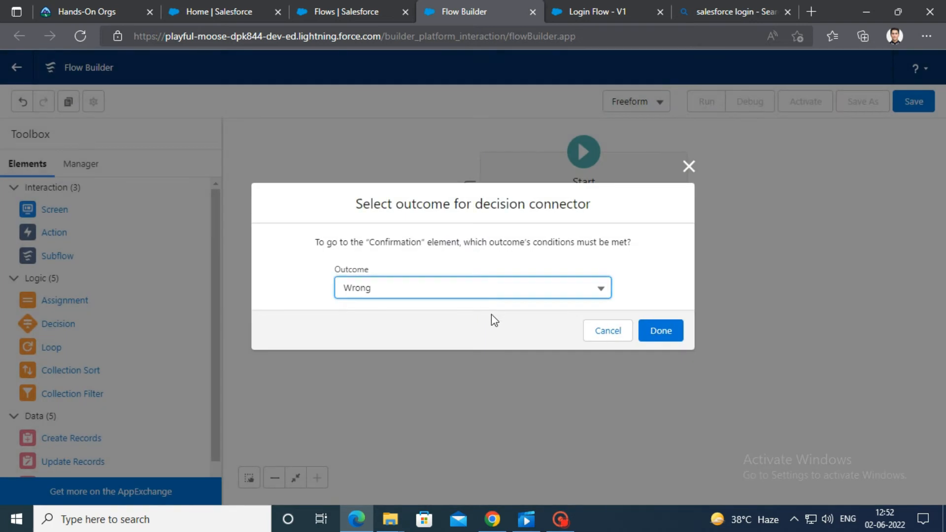
left_click(660, 331)
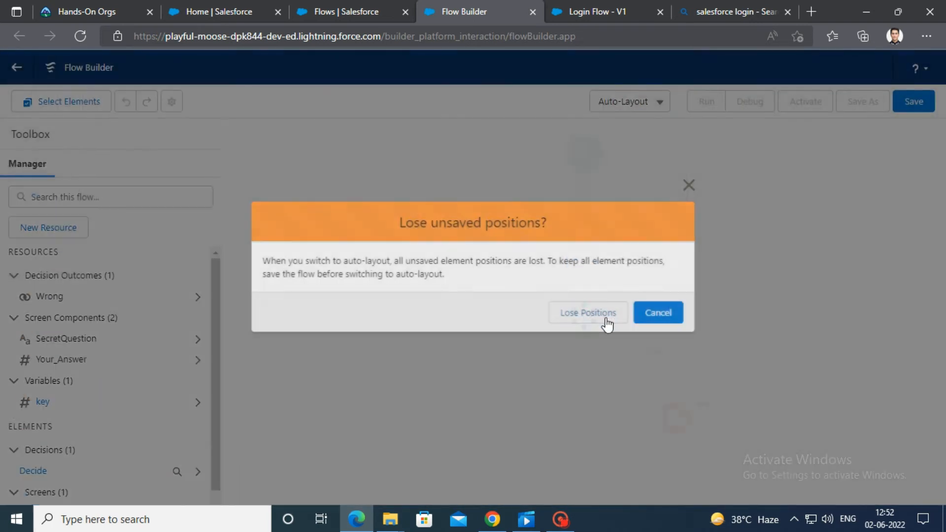
left_click(588, 312)
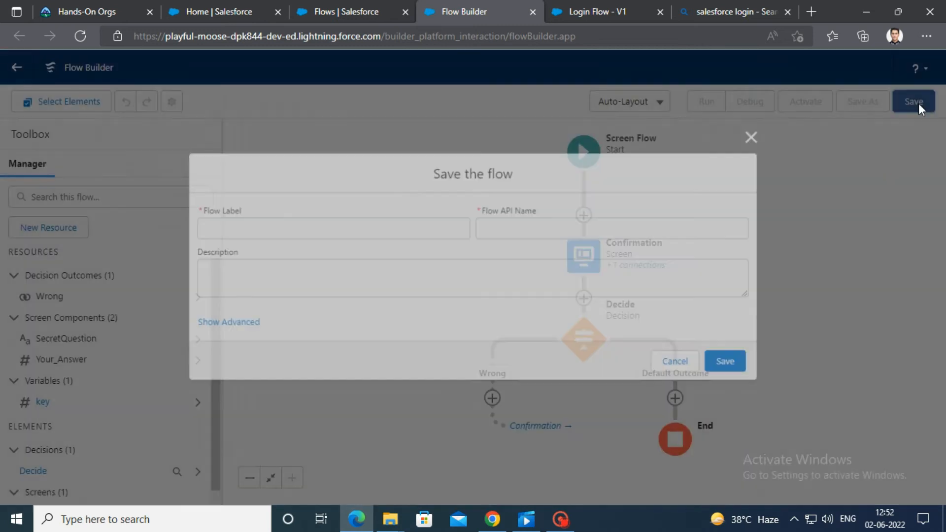
Step: Save the flow with label 'Login flow' and return to the Setup flows list
left_click(729, 362)
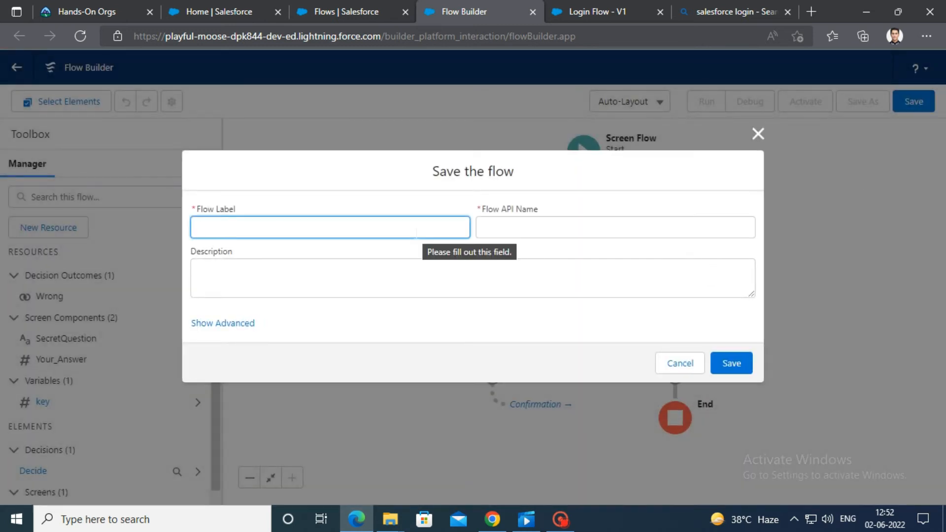
type("Lo")
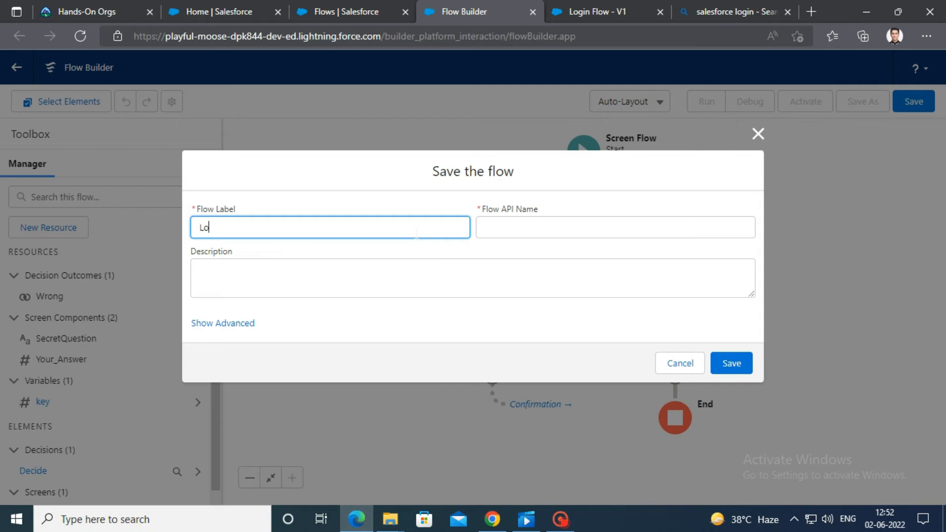
type("gin flow")
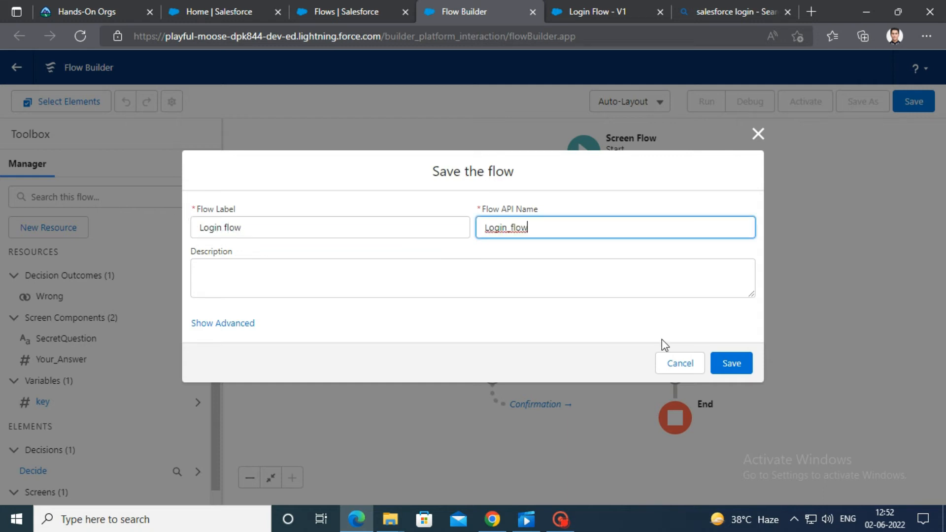
left_click(730, 363)
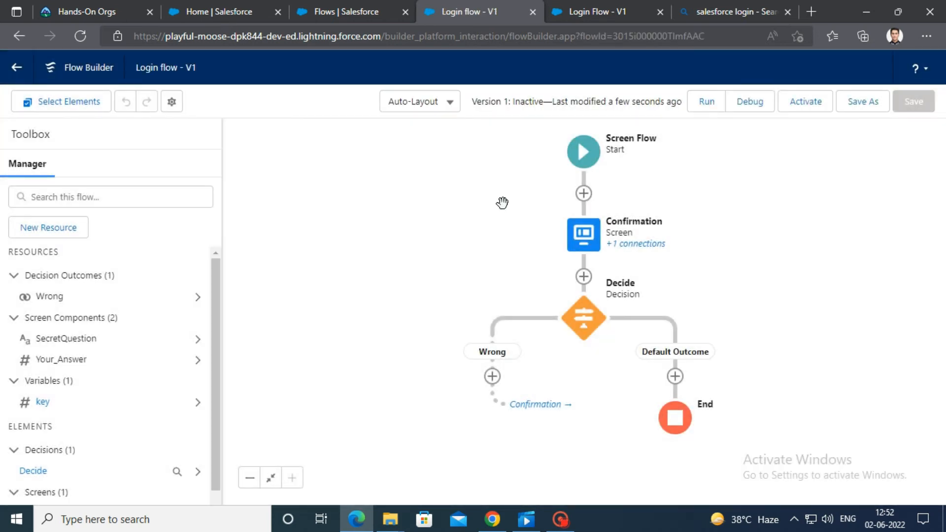
left_click(338, 12)
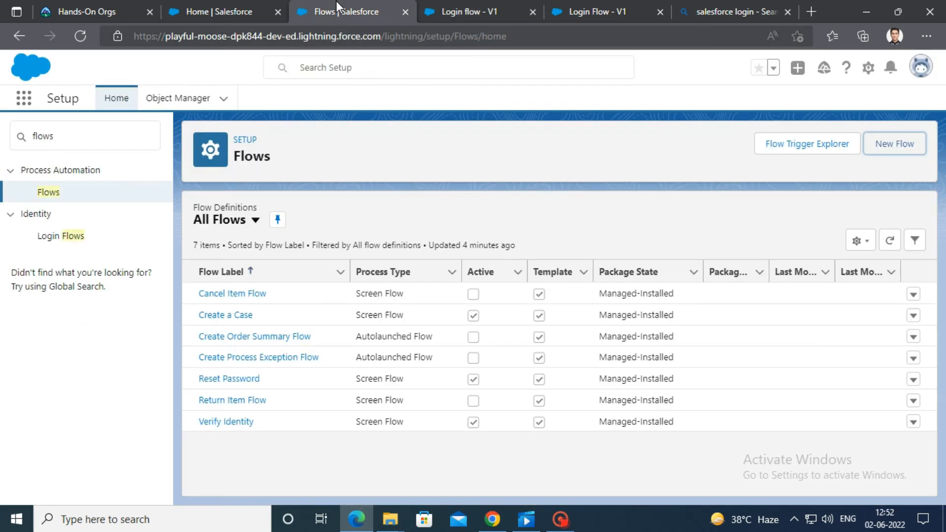
mouse_move(60, 236)
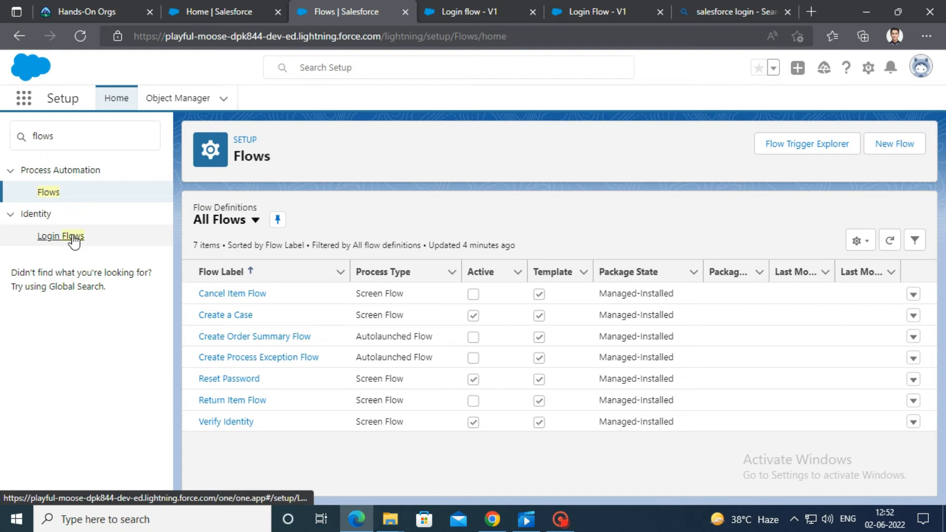
Step: Create login flow 'New Login Flow' of type Flow running Login_flow for System Administrator and save it
left_click(60, 236)
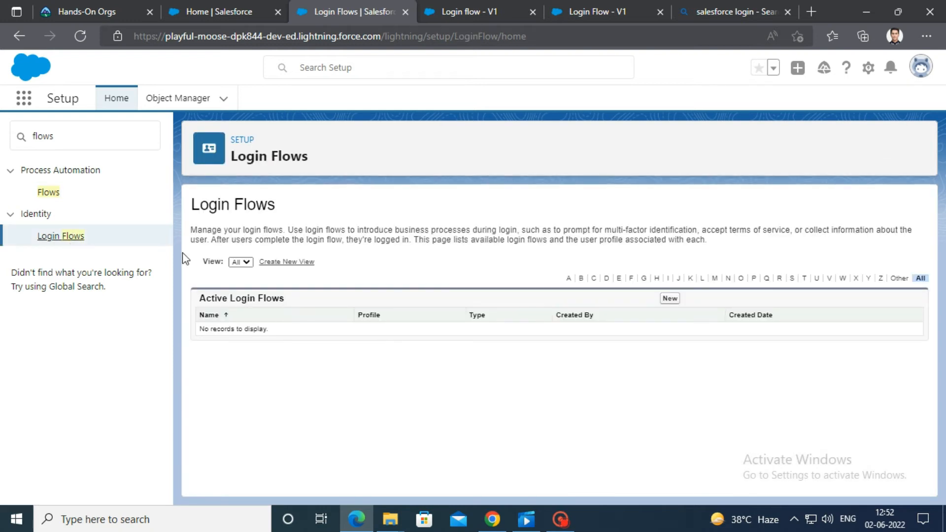
left_click(668, 298)
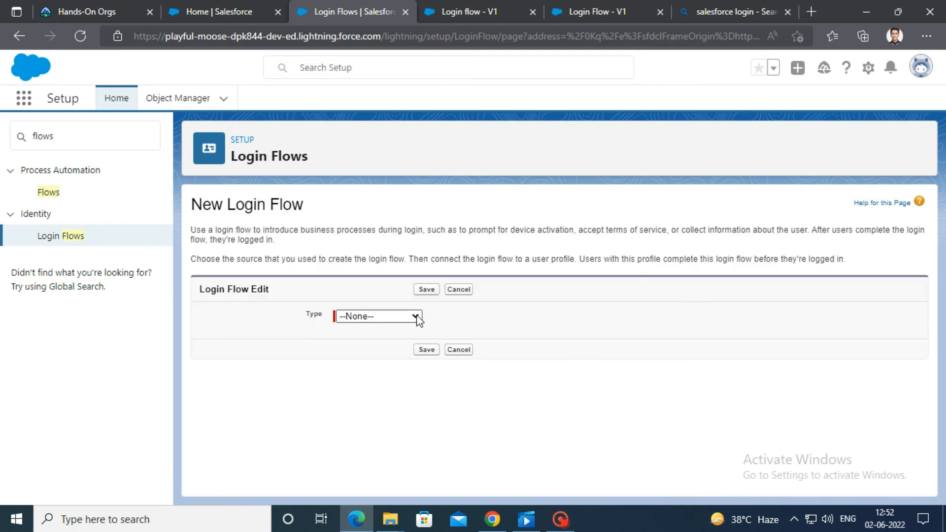
left_click(378, 316)
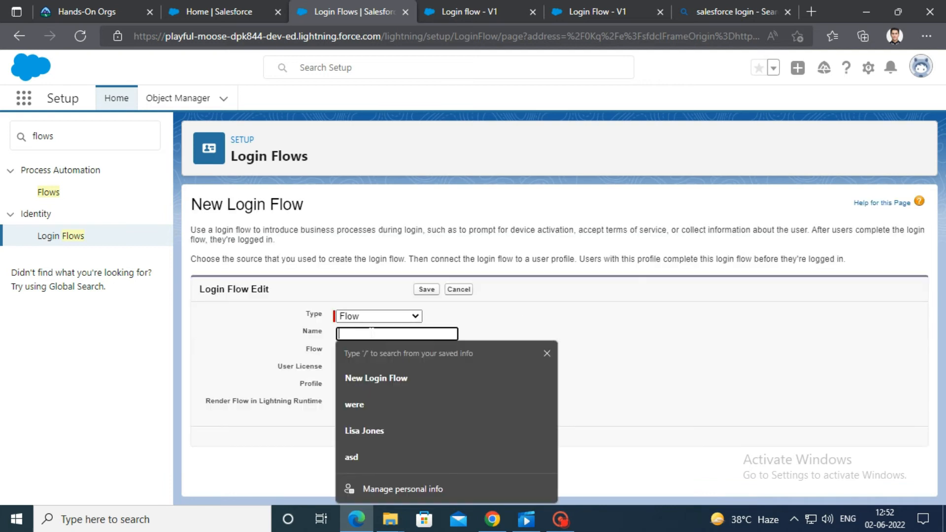
left_click(375, 378)
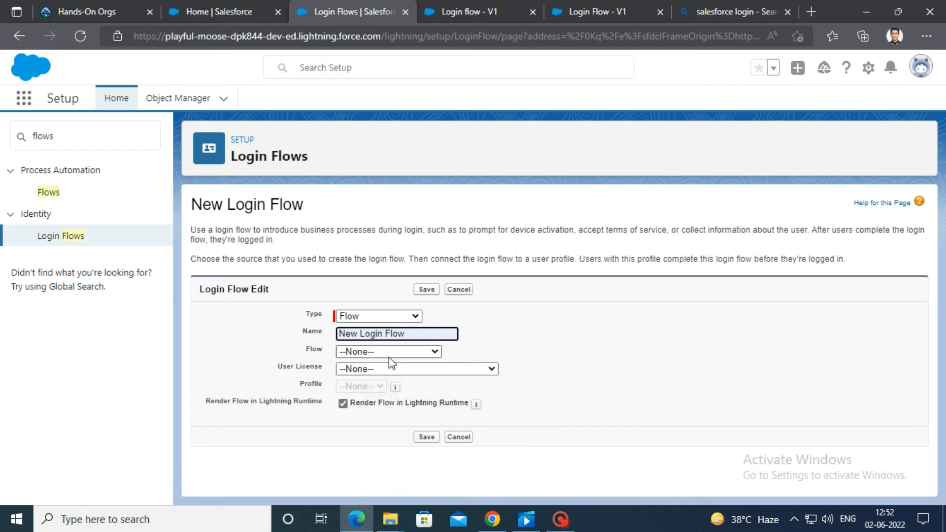
left_click(388, 351)
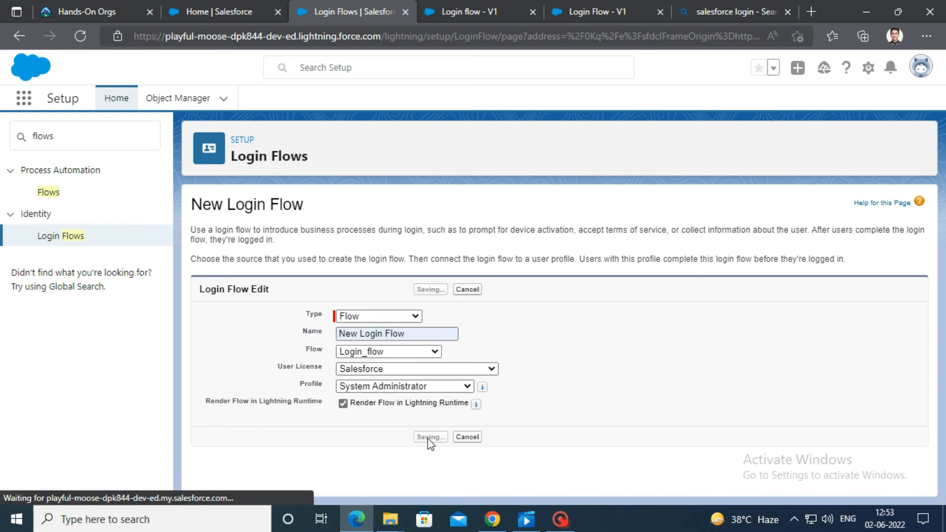
left_click(430, 437)
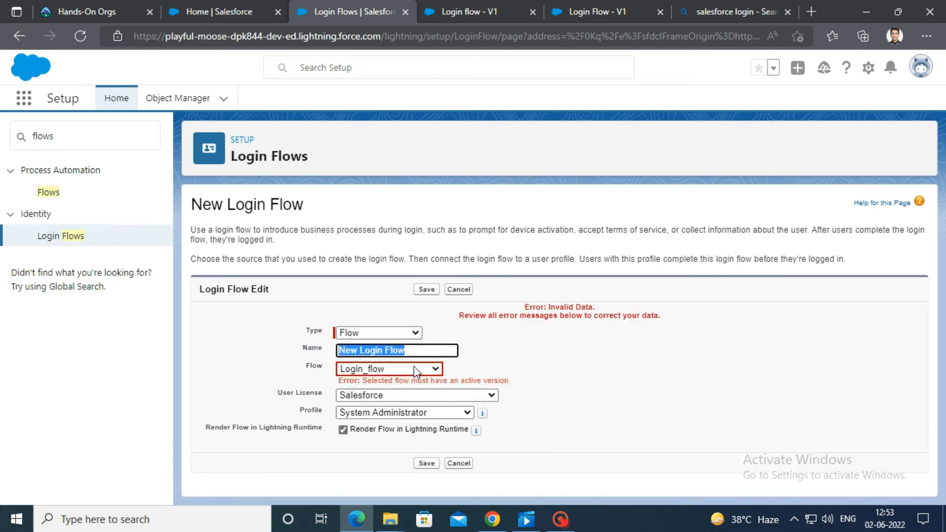
Step: Activate the Login flow in Flow Builder and return to the login flow setup
left_click(480, 12)
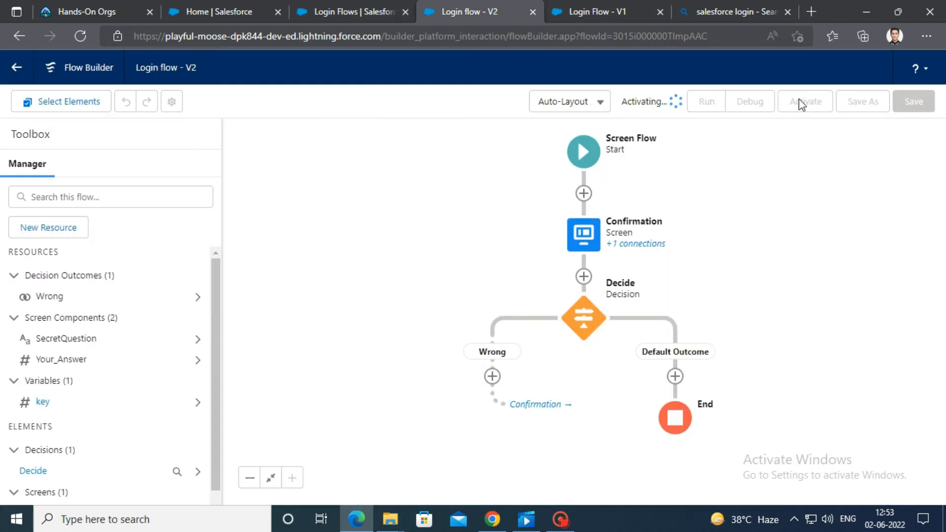
left_click(803, 101)
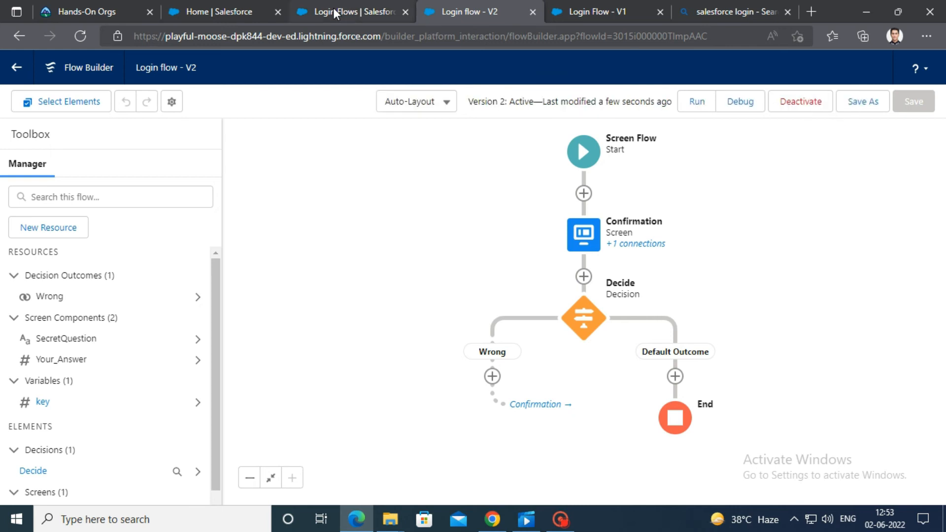
left_click(350, 12)
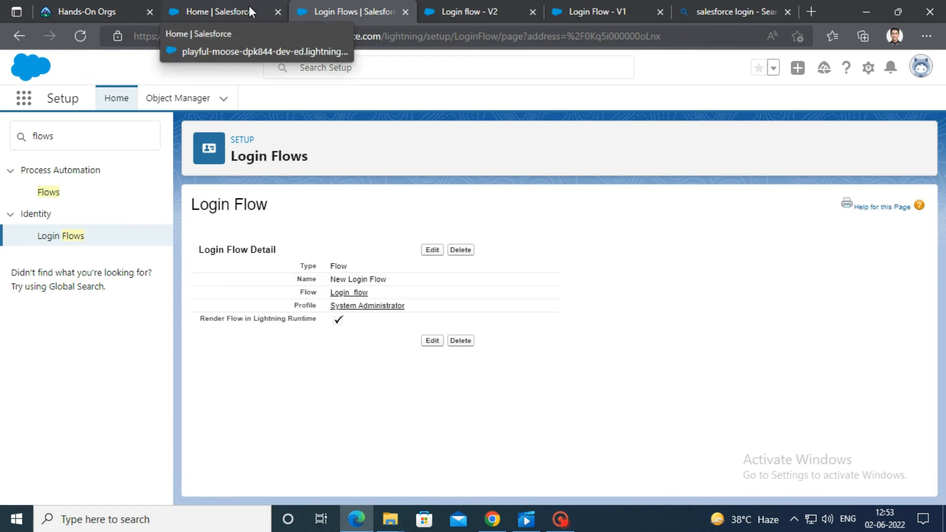
Step: Log in to the org again so the employee-code question screen appears
left_click(217, 12)
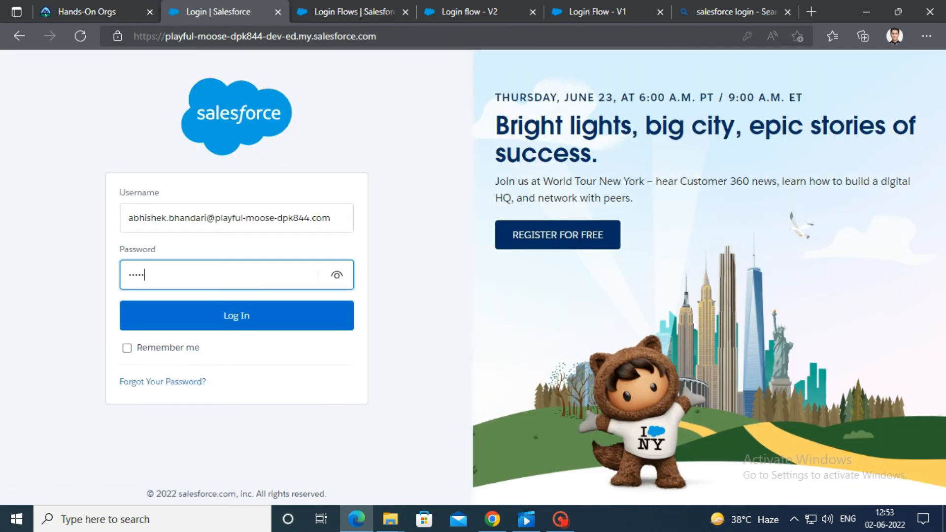
left_click(236, 315)
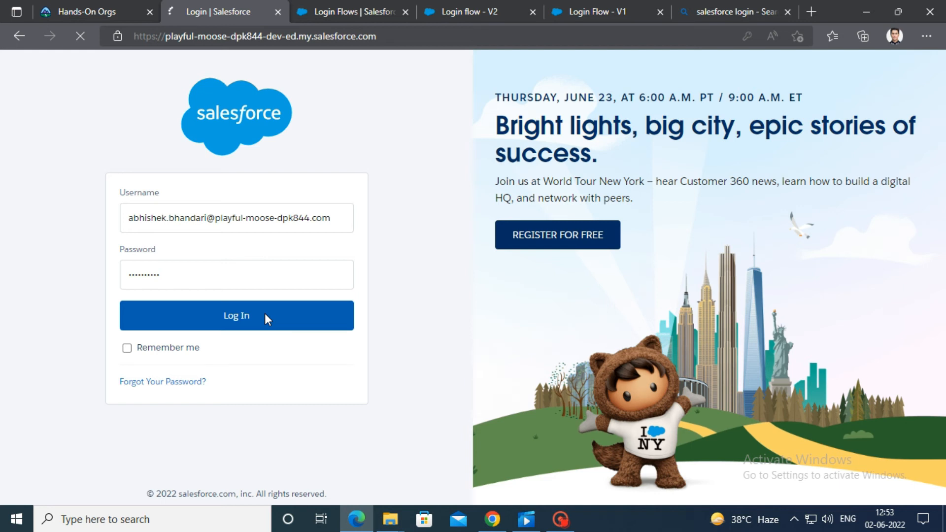
left_click(236, 315)
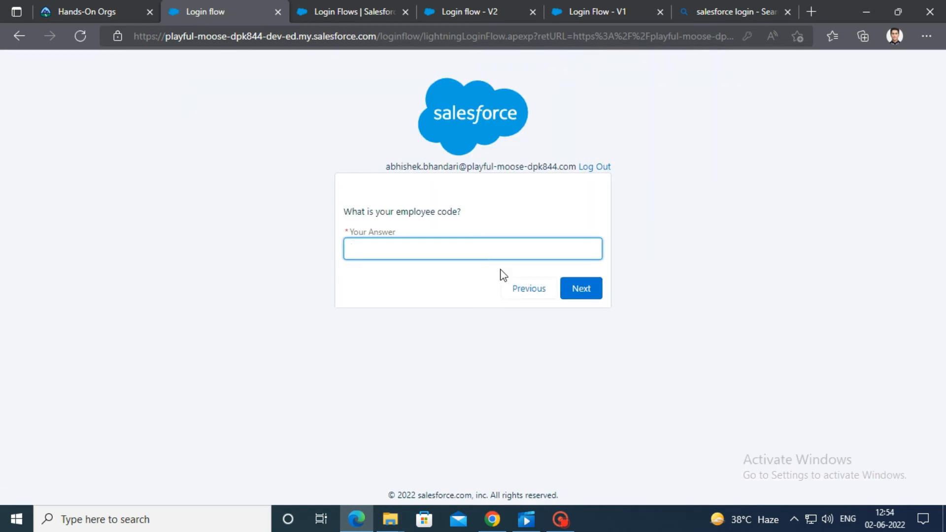
Step: Attempt login with no answer and then with the wrong employee code 123
left_click(580, 287)
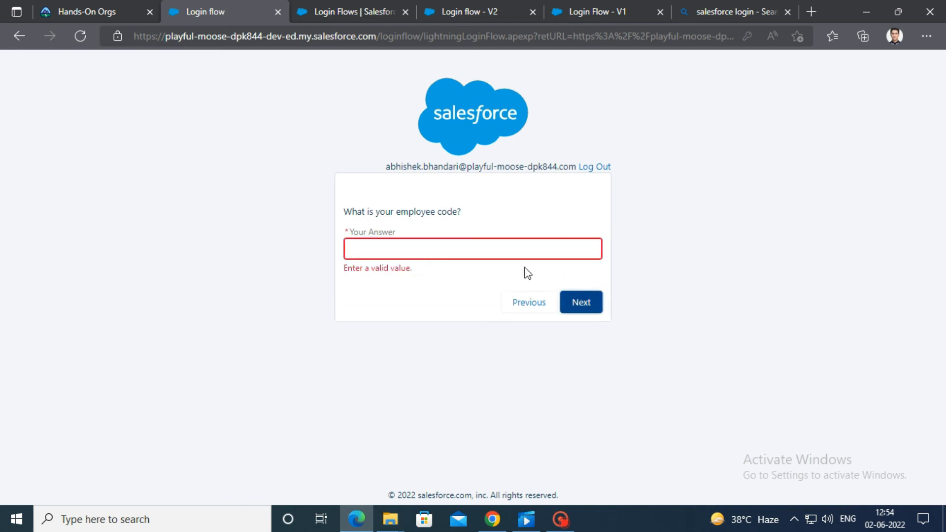
type("123")
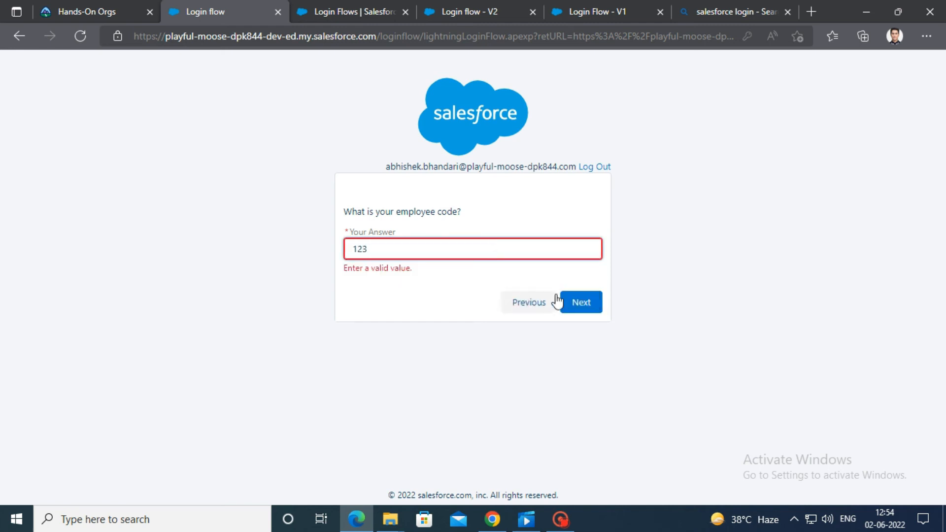
left_click(579, 302)
type("15")
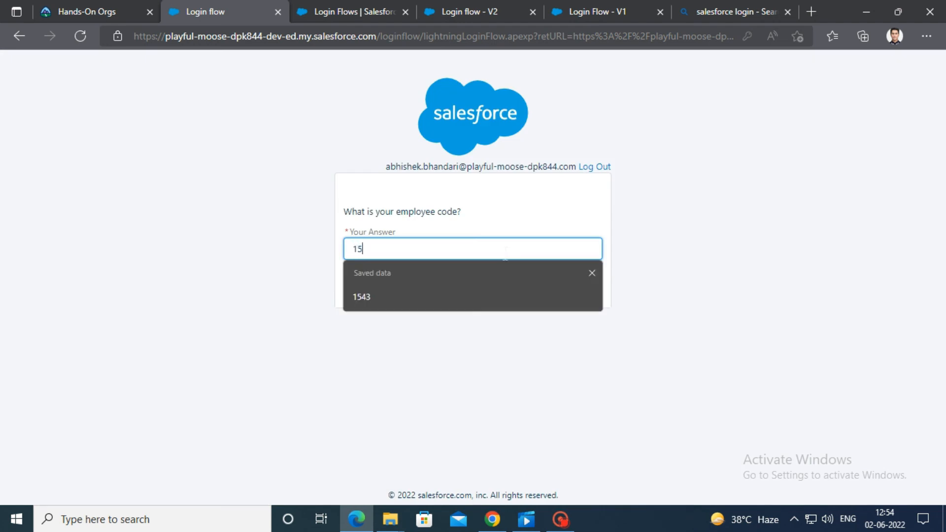
left_click(361, 297)
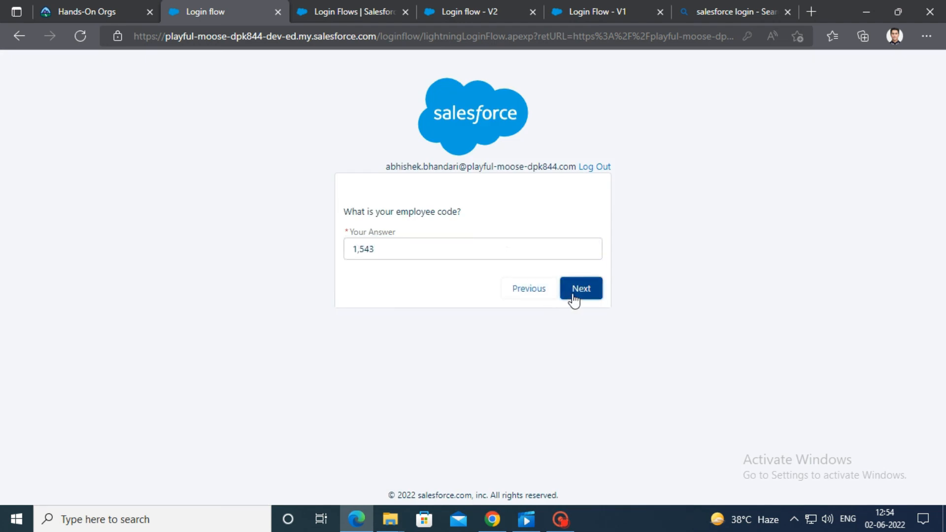
left_click(579, 288)
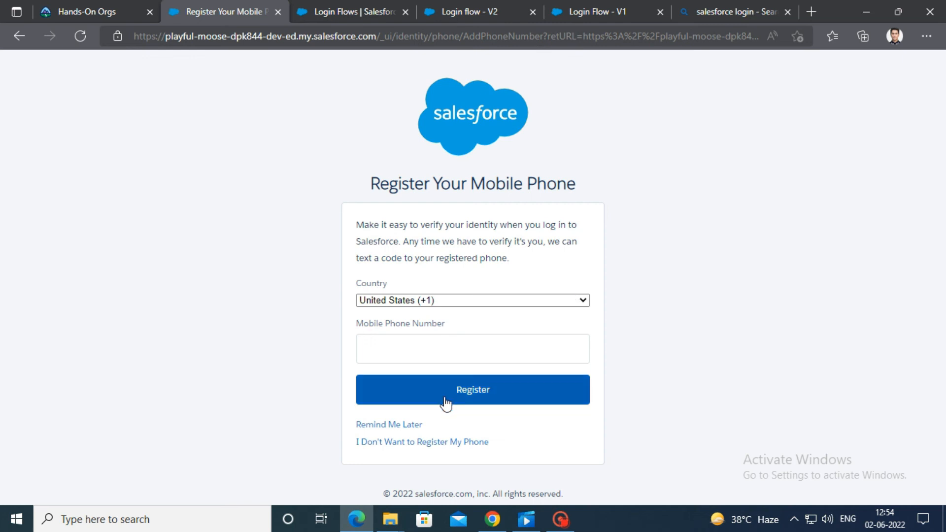